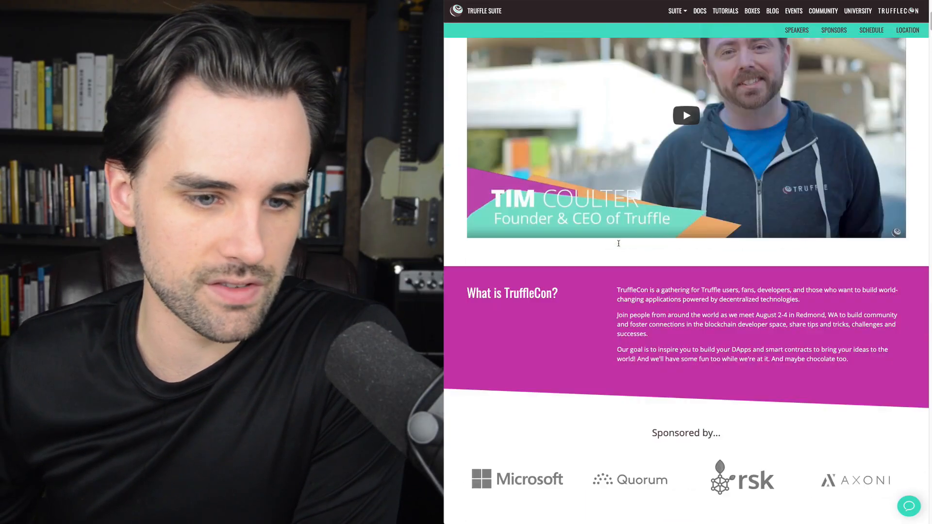
Scroll the Chainlink CoinMarketCap page to view its price chart and statistics
scroll("down", 3)
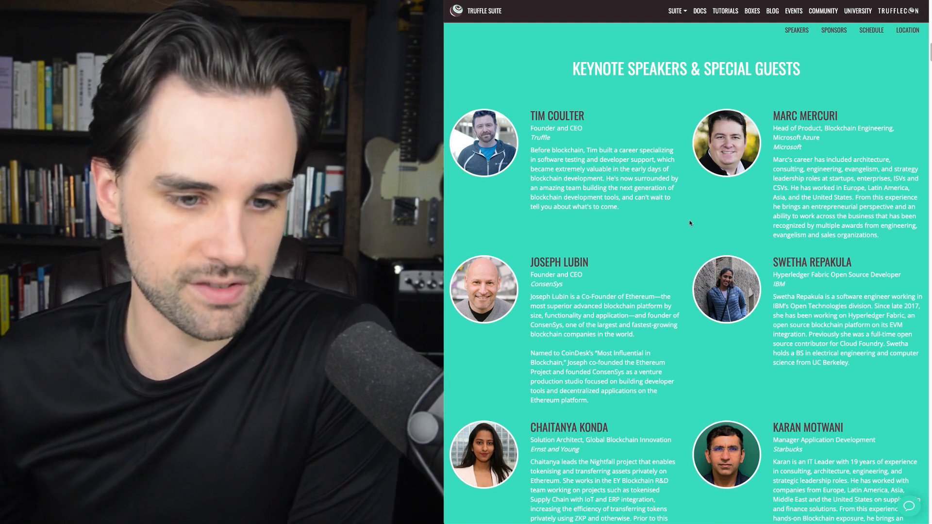
scroll("up", 3)
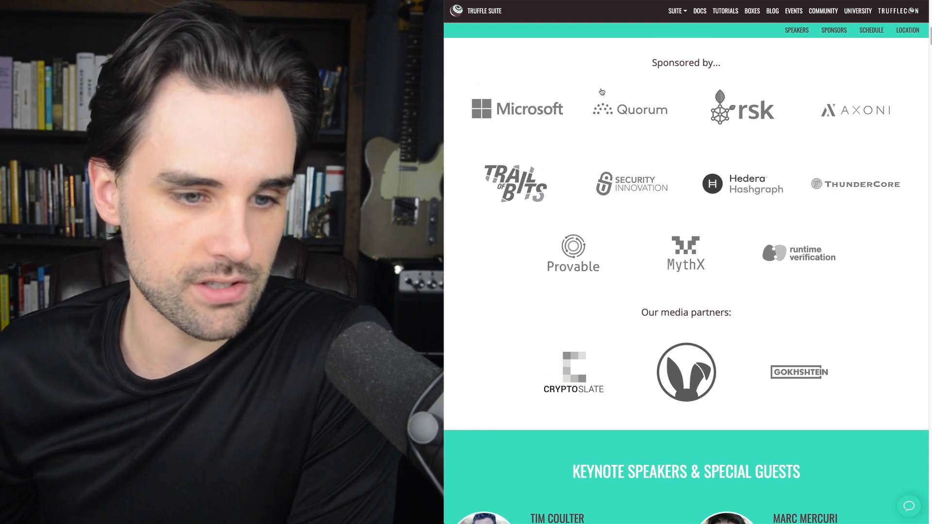
mouse_move(780, 221)
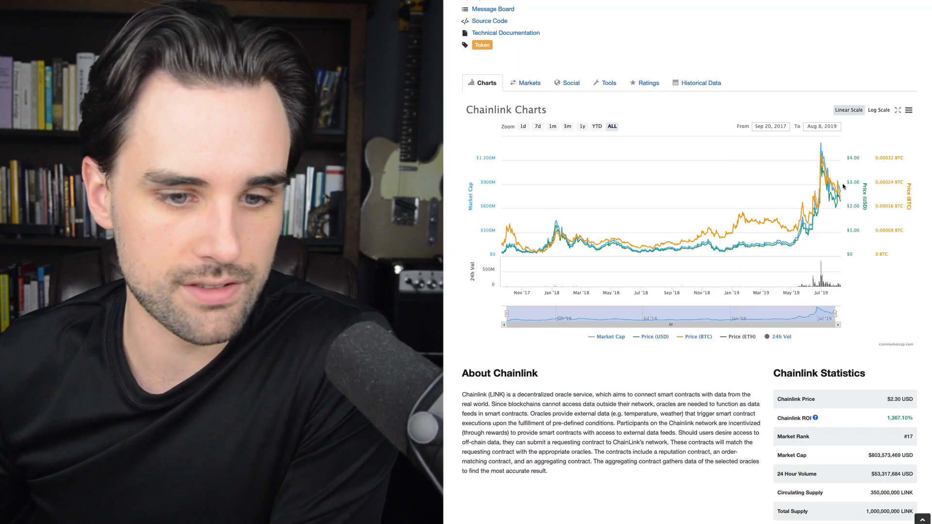
mouse_move(821, 149)
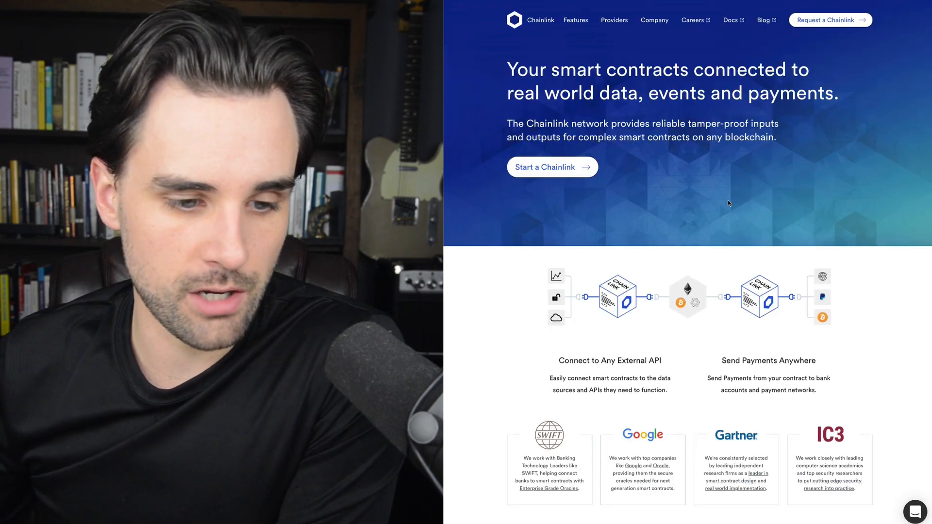
Scroll the Chainlink homepage through its API, payments and reliability sections and back up
scroll("down", 3)
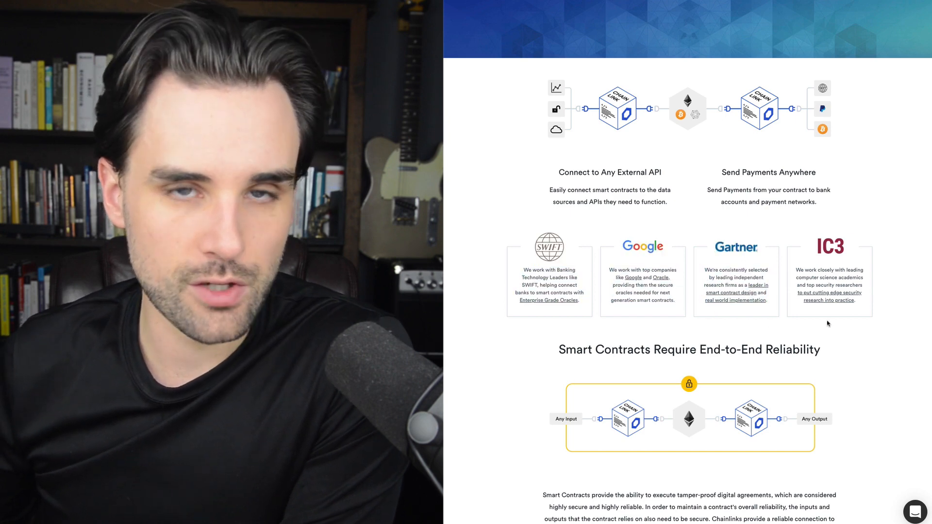
scroll("up", 3)
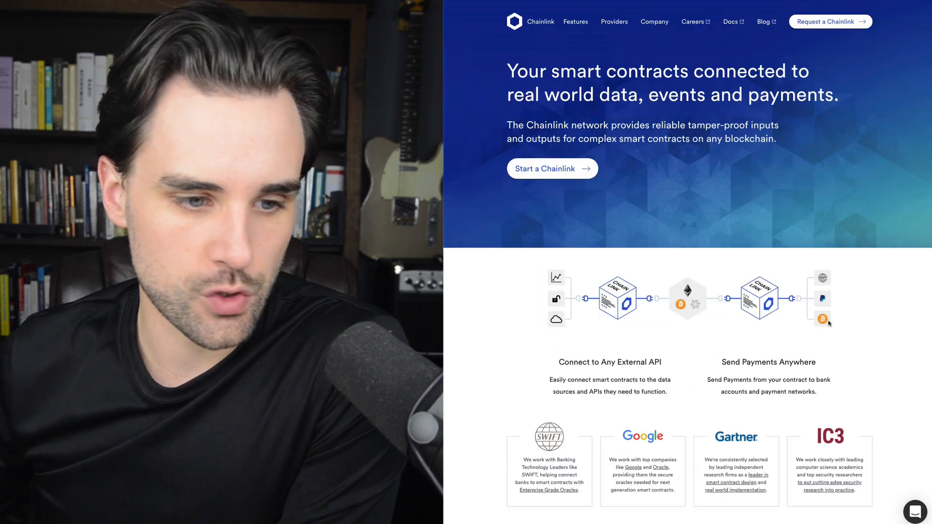
mouse_move(755, 197)
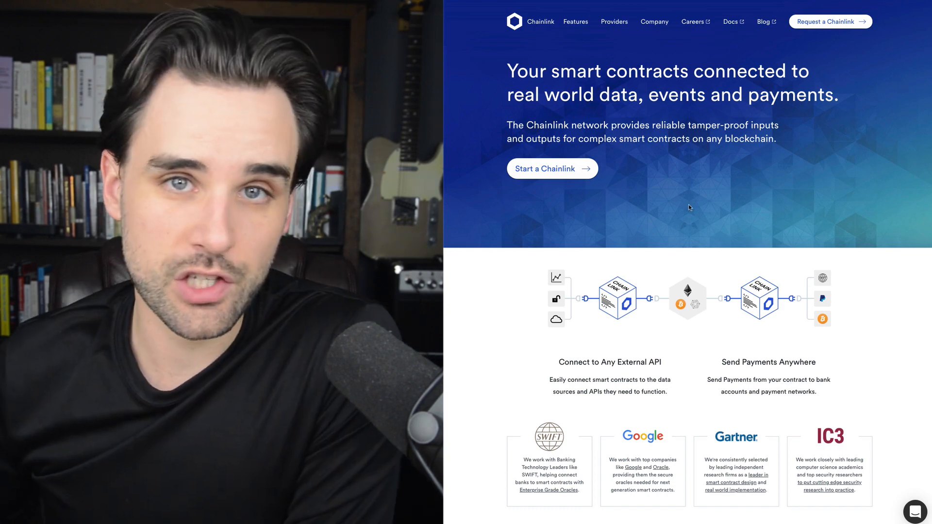
scroll("down", 3)
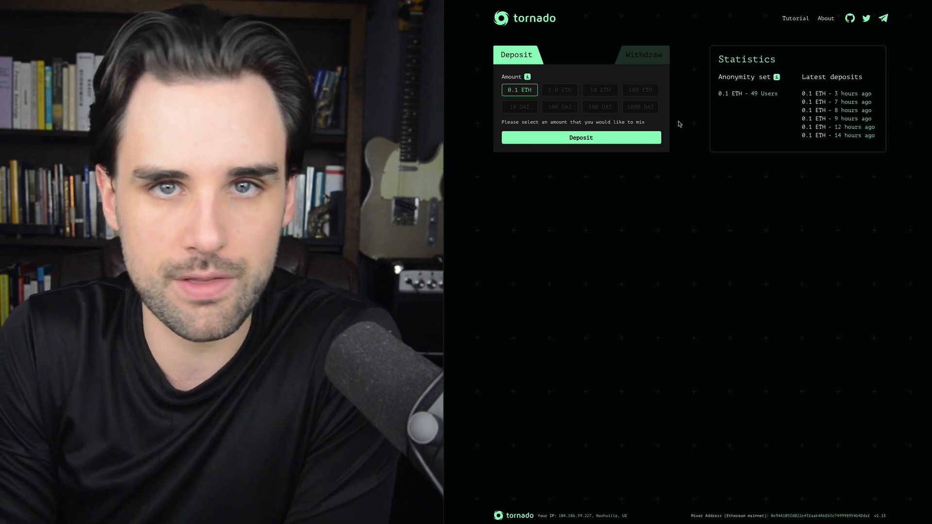
mouse_move(838, 317)
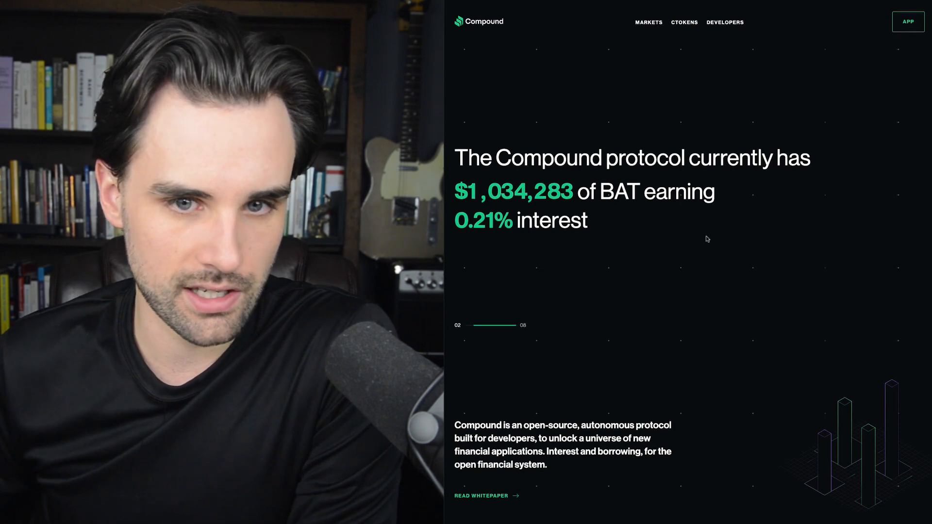
Launch the Compound app to view the Available markets table with supply and borrow APRs
left_click(908, 22)
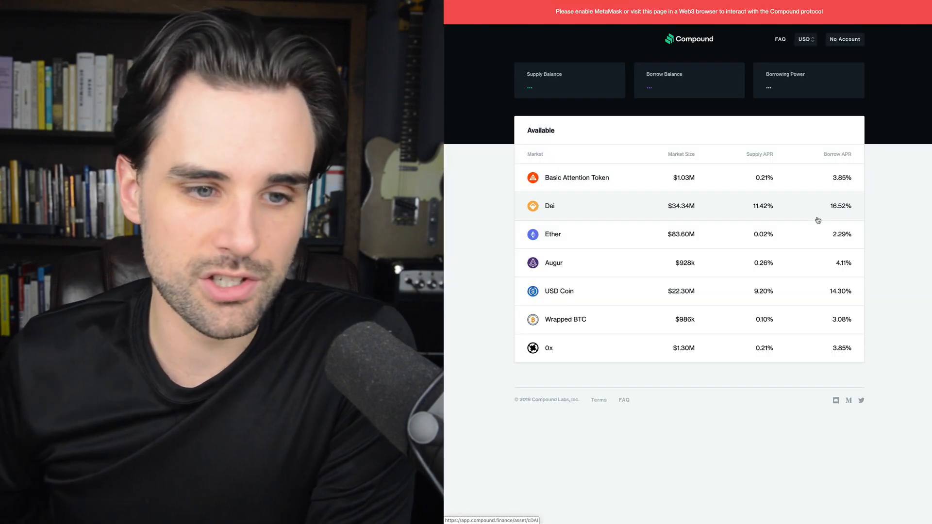
mouse_move(887, 203)
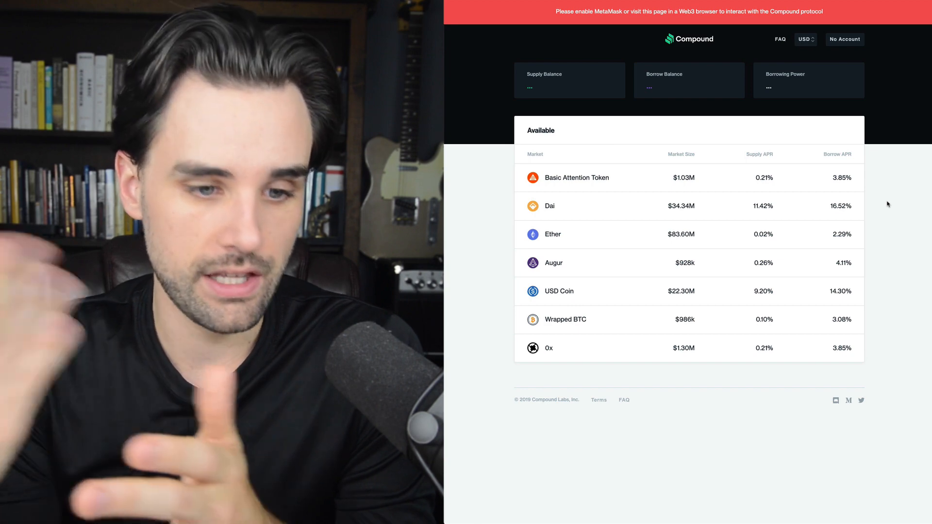
mouse_move(751, 213)
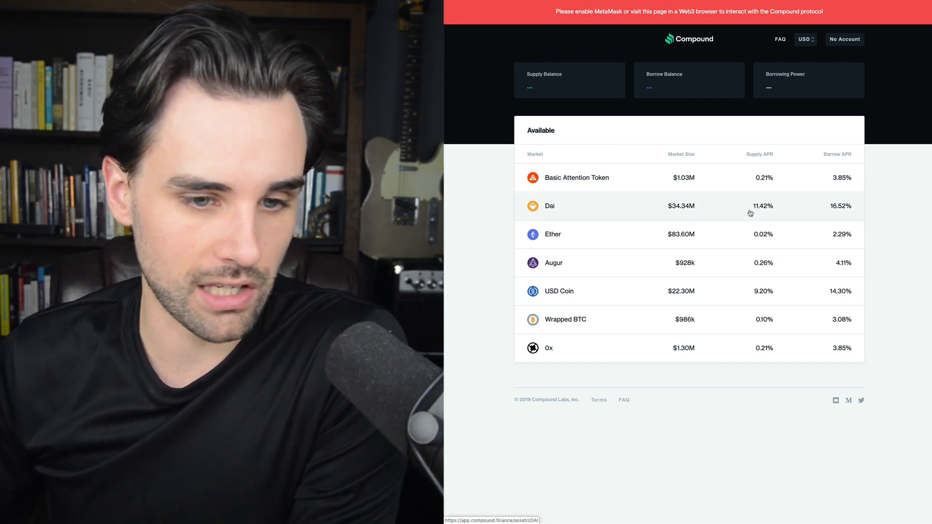